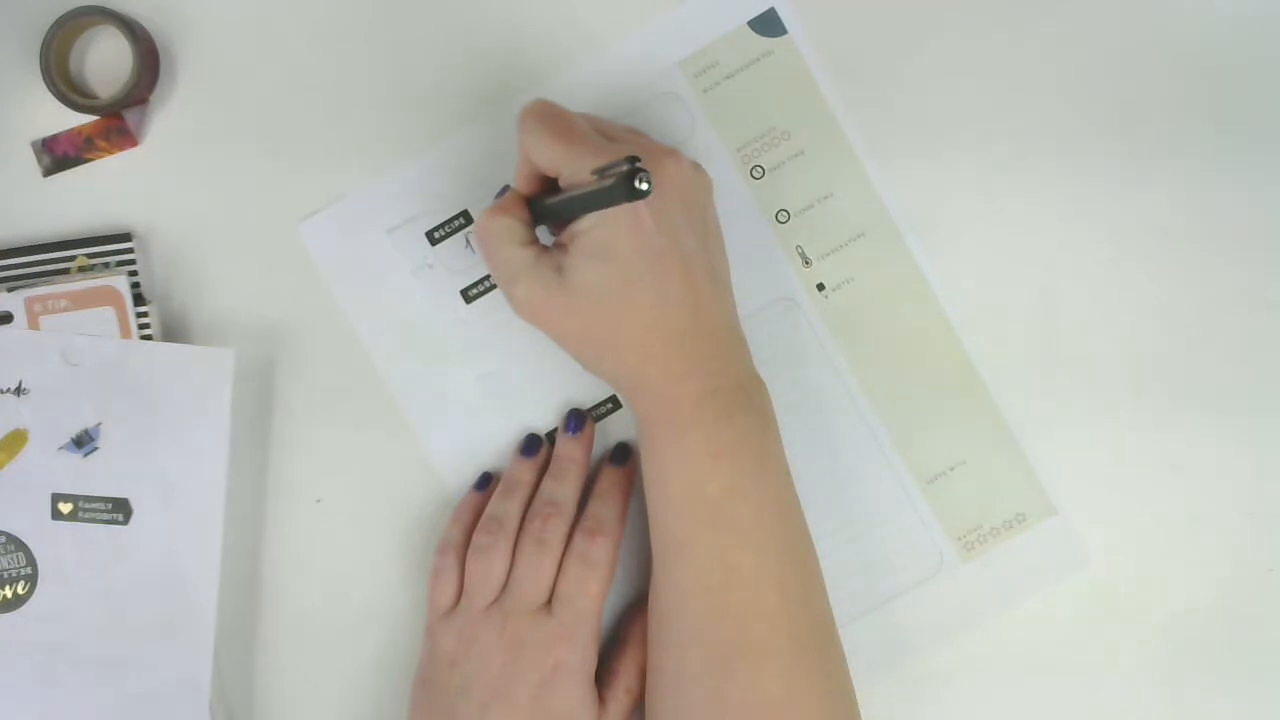
pyautogui.write('Mom')
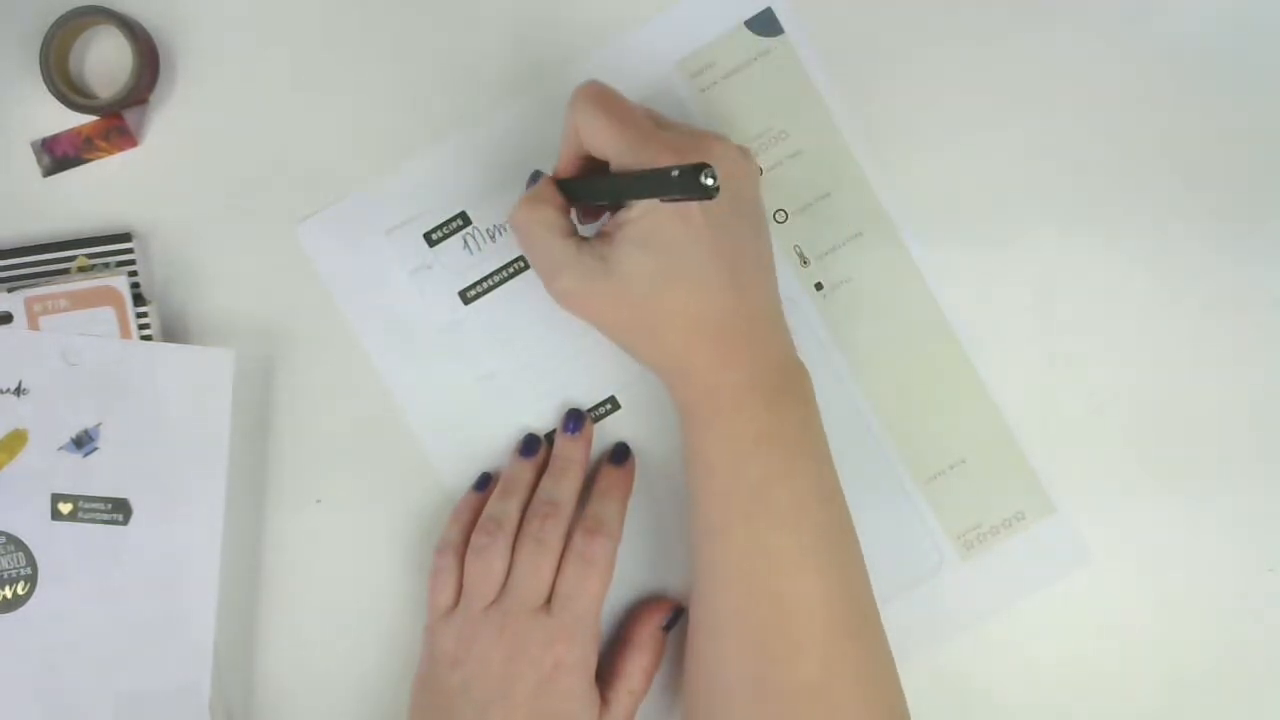